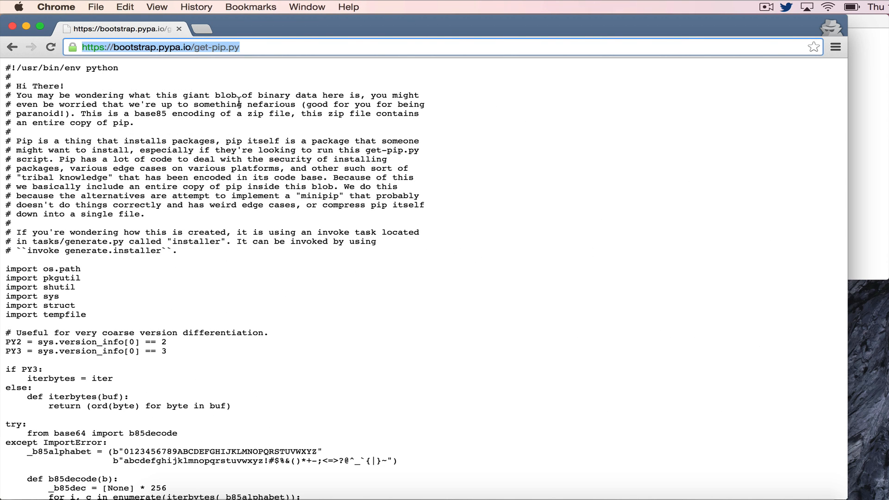
mouse_move(861, 126)
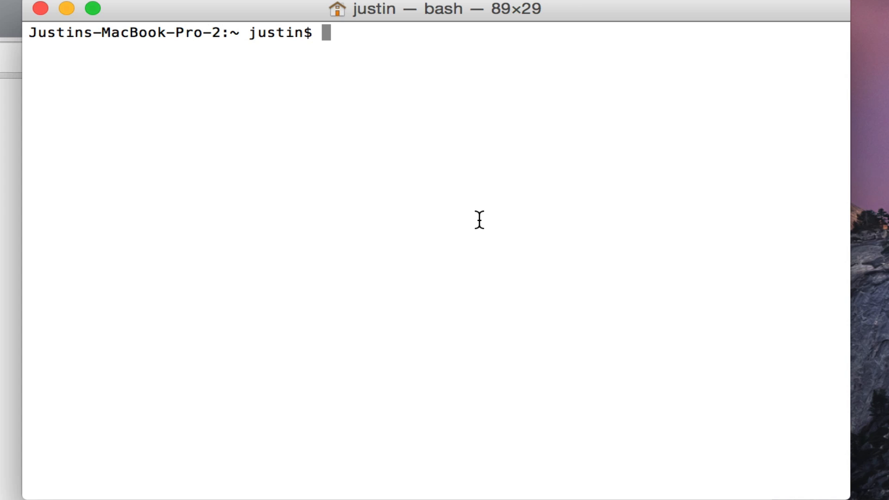
text(curl)
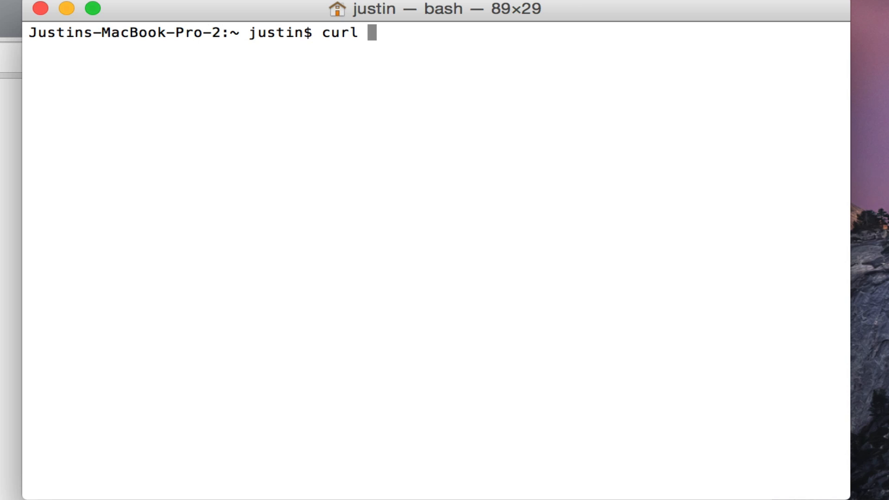
text(https://bootstrap.pypa.io/get-pip.py > get)
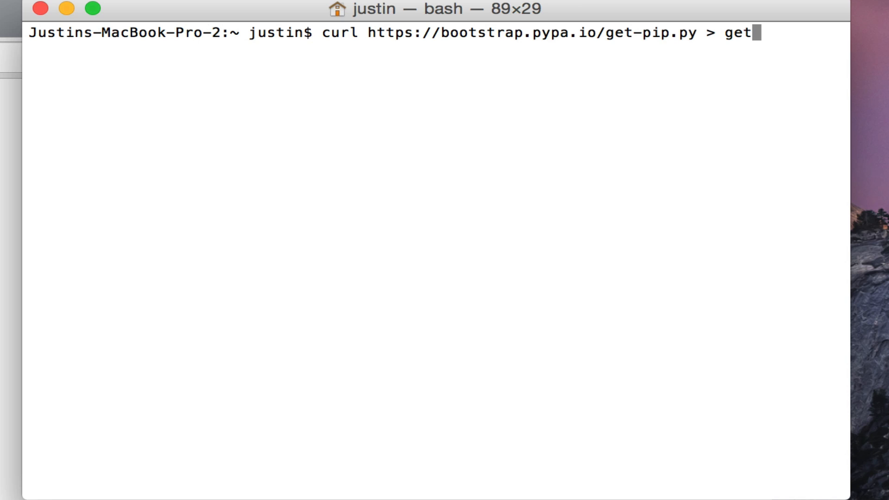
text(-pip.py)
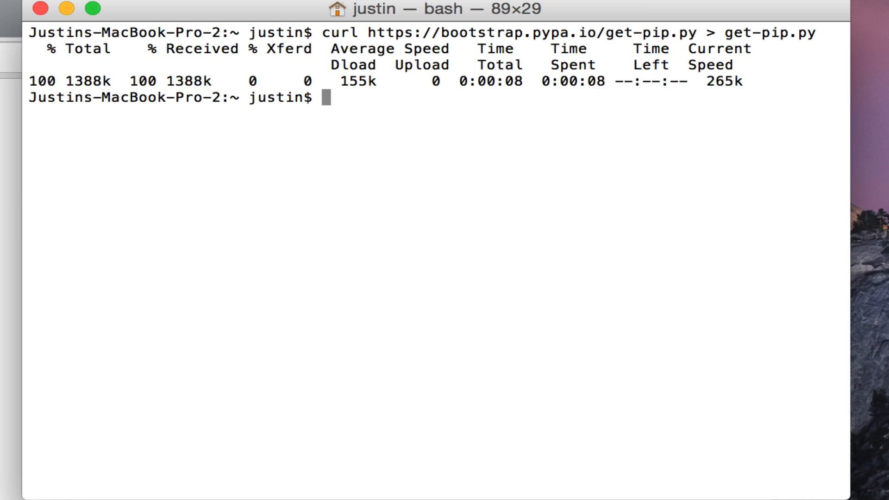
key(enter)
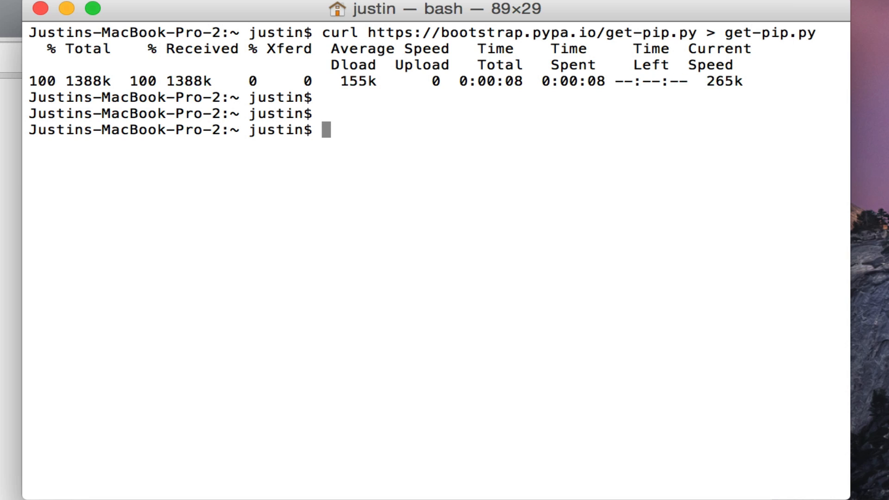
Run get-pip.py with sudo python to install pip 7.0.1 and wheel 0.24.0.
text(sudo)
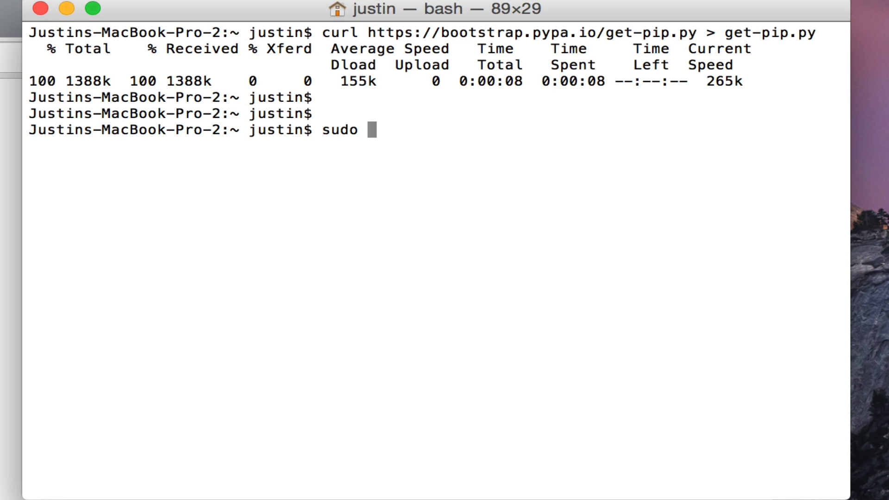
text(python g)
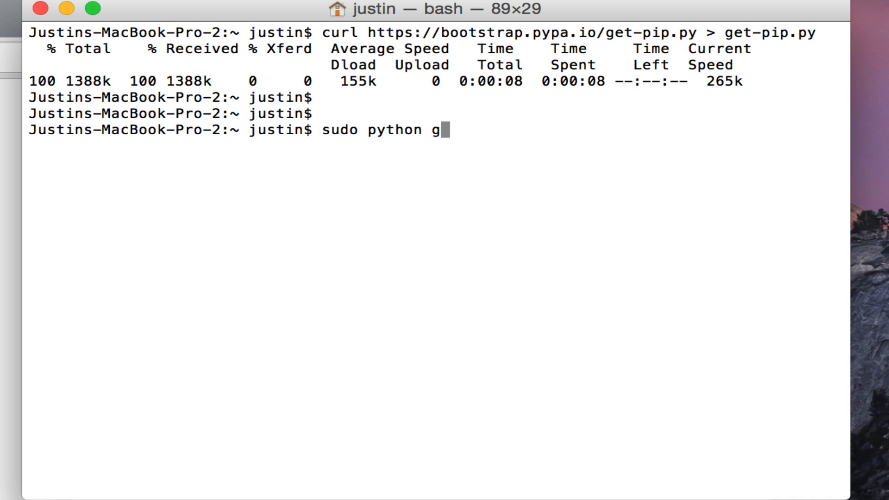
text(et-pip.py)
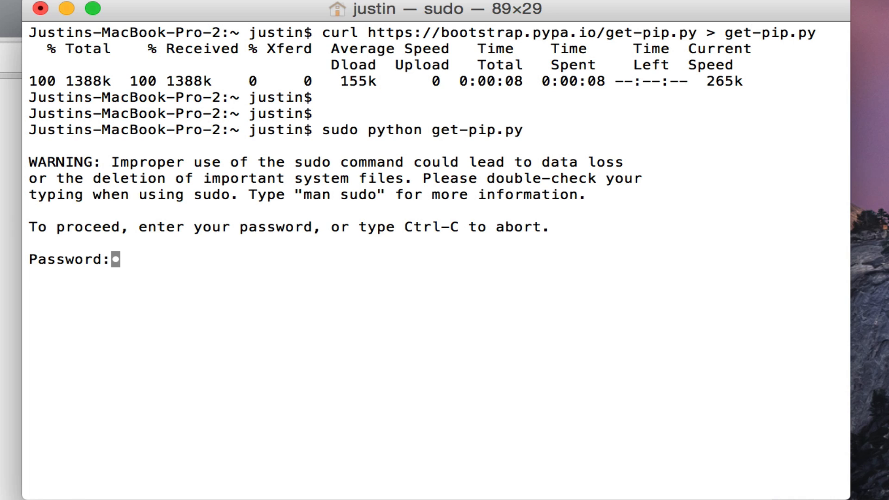
key(Return)
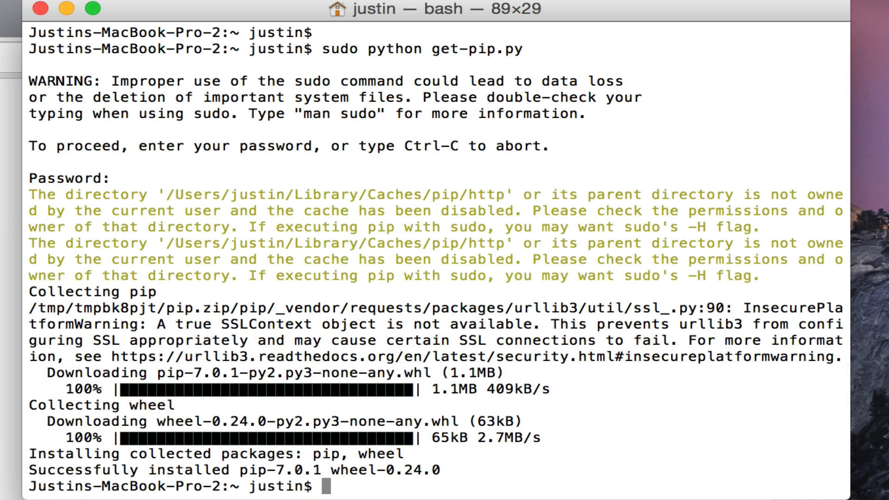
key(enter)
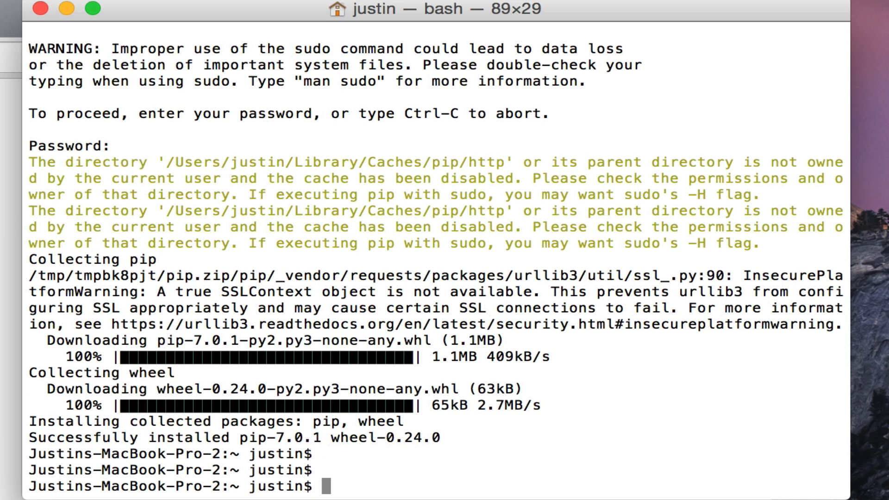
Install requests 2.7.0 with sudo pip install requests, then start the Python 2.7.6 interpreter.
text(sudo)
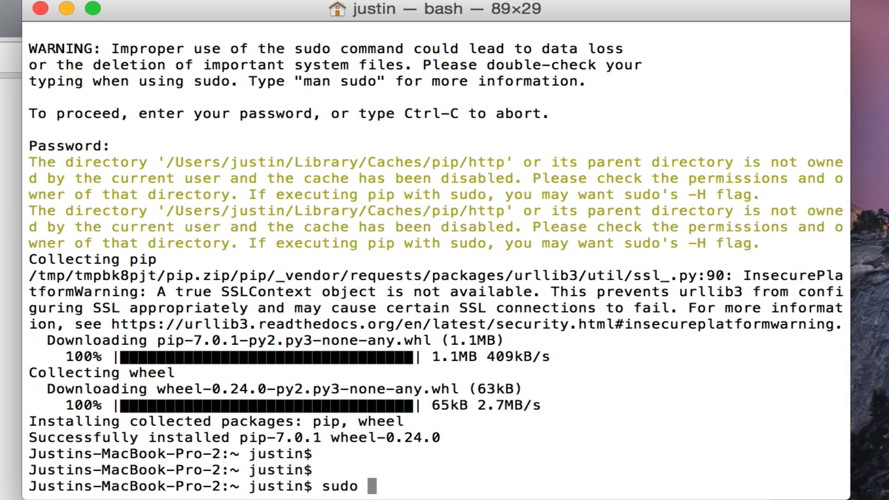
text(pip install requests)
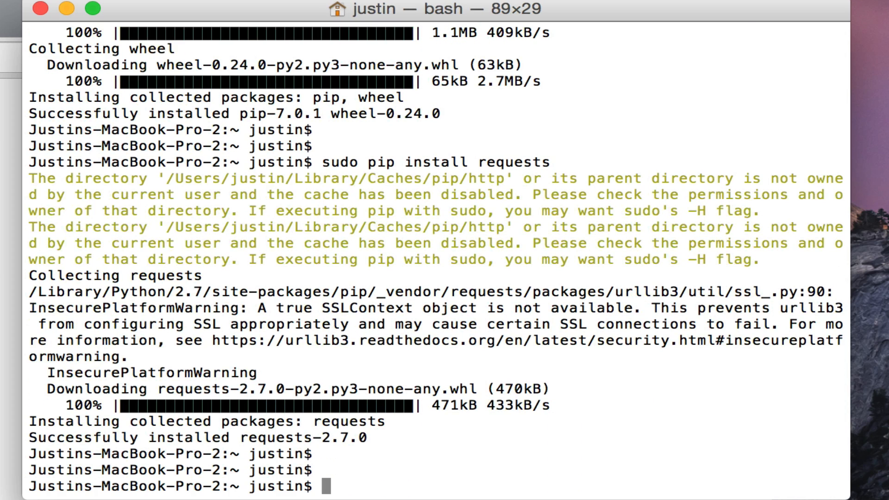
text(python)
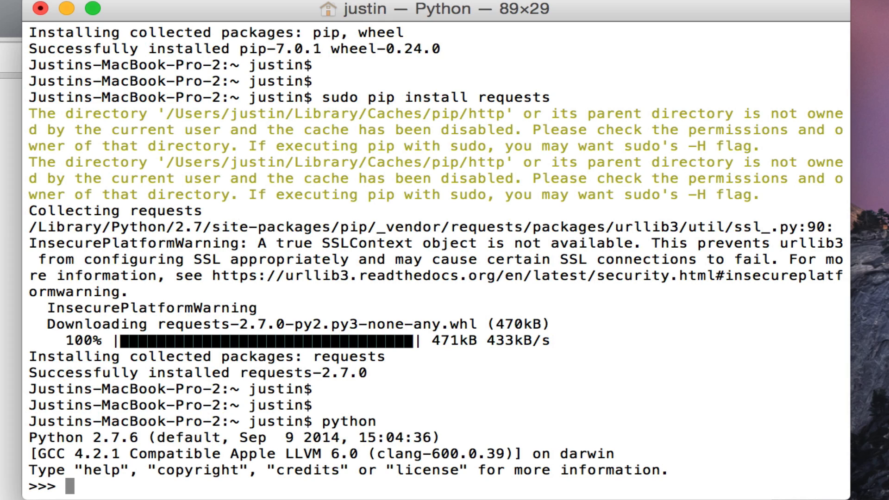
text(import re)
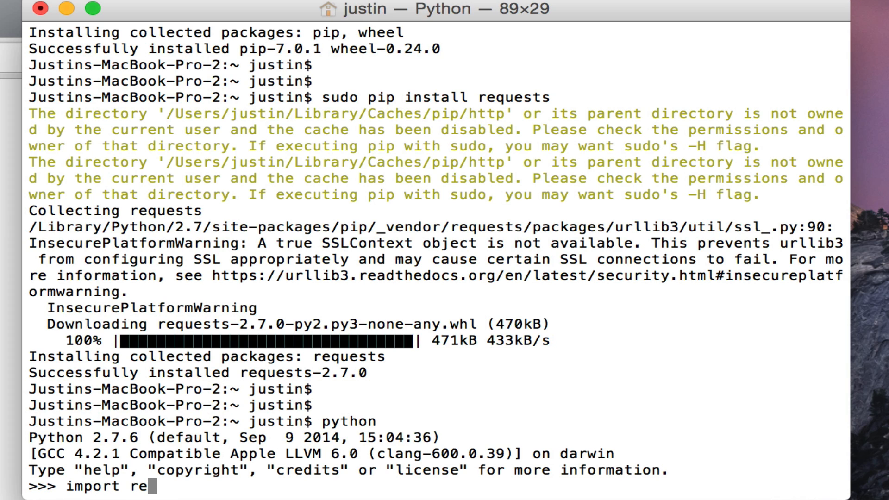
text(quests)
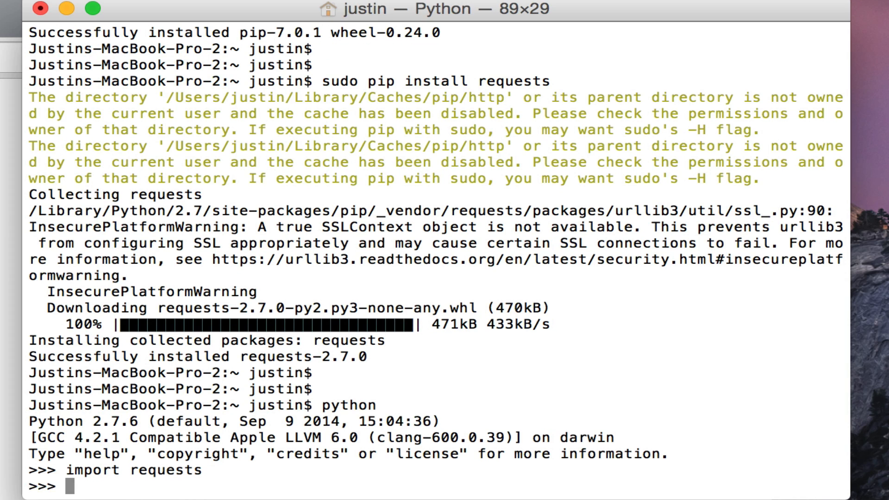
text(response =)
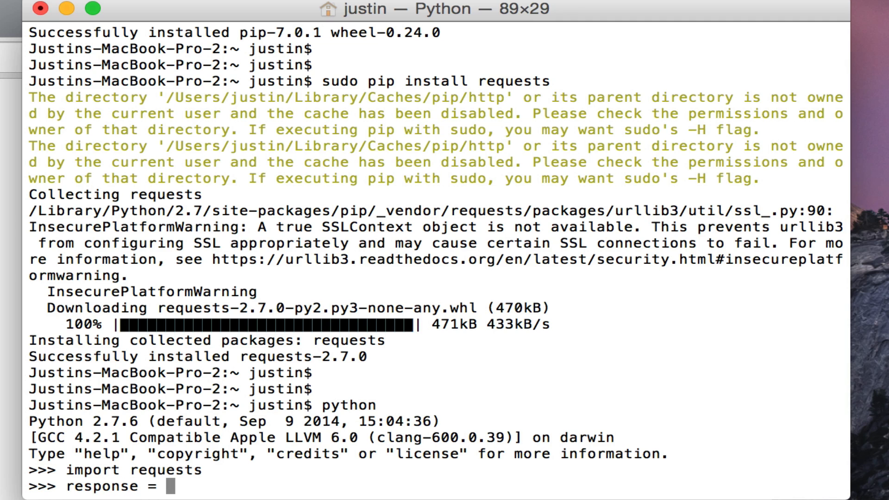
text(requests.)
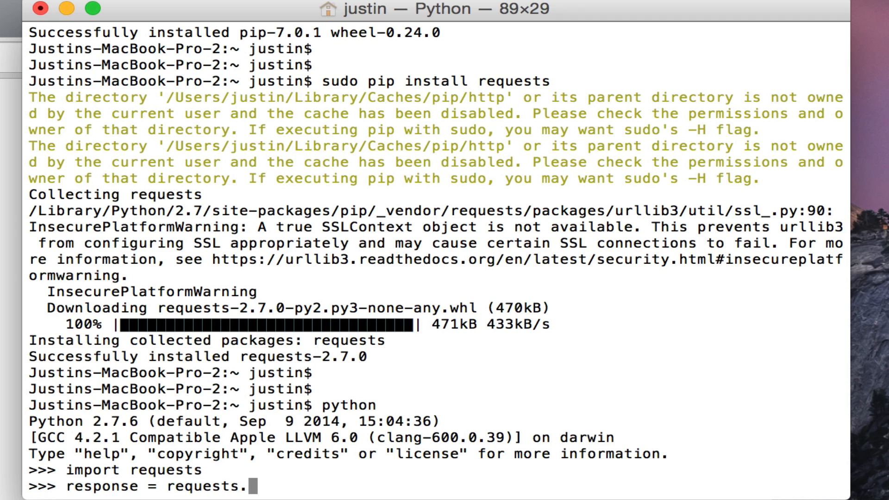
text(get("http)
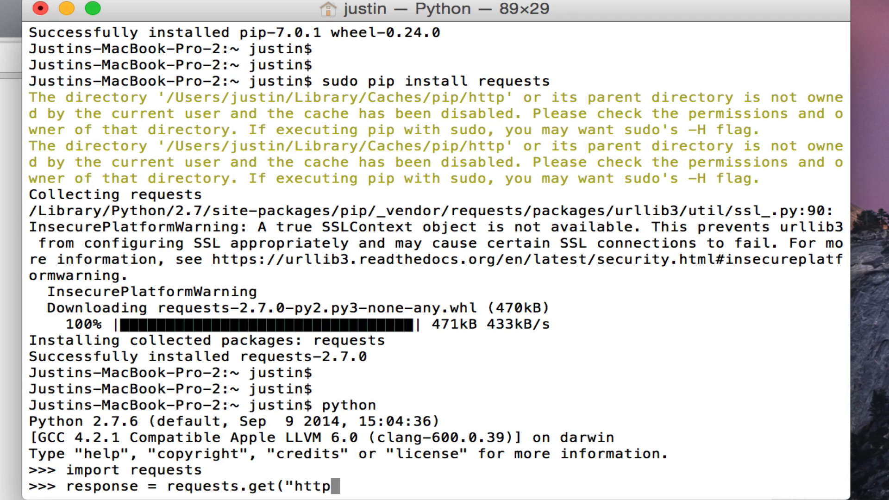
text(://www.auto)
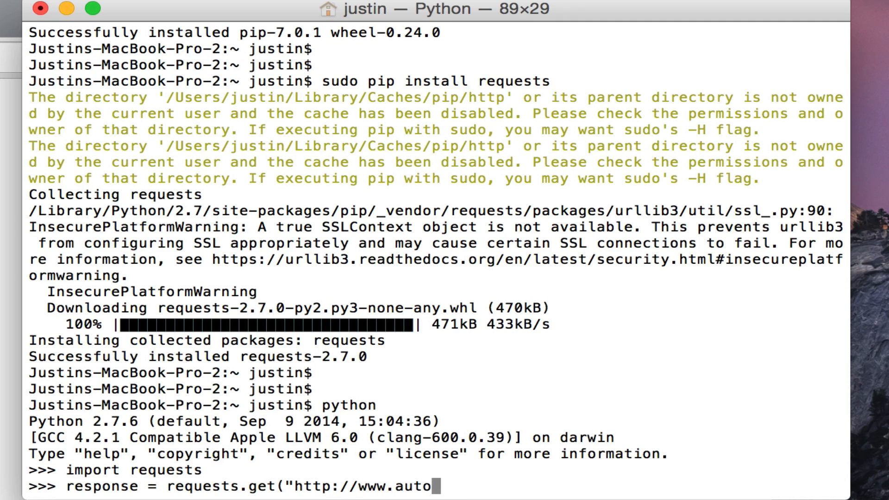
text(matingosint.com)
text(response.)
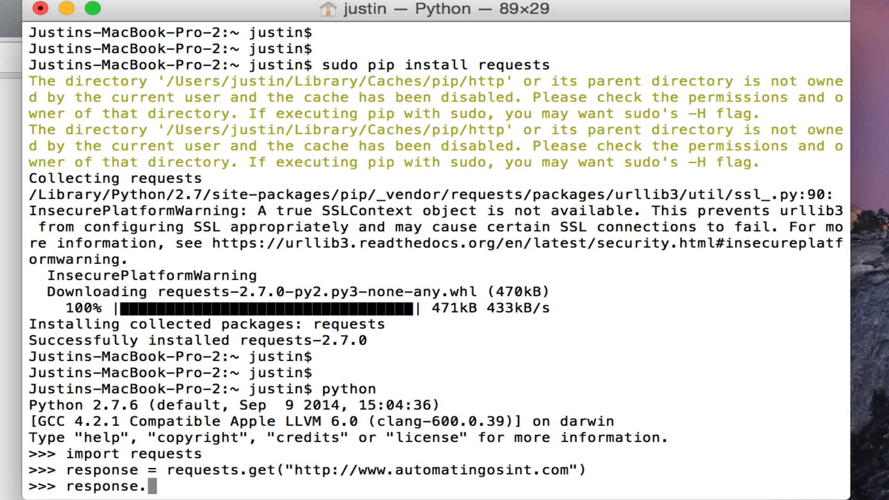
Print the response status_code, confirming 200, and type exit().
text(status_code)
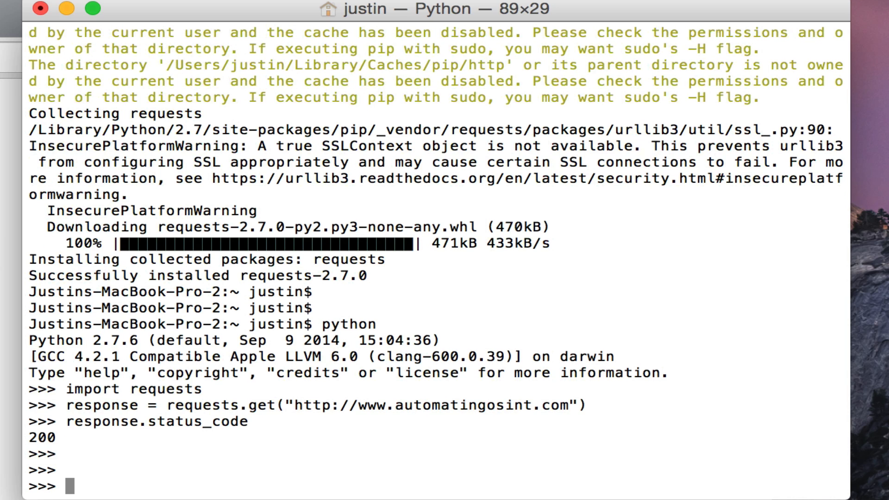
text(exi)
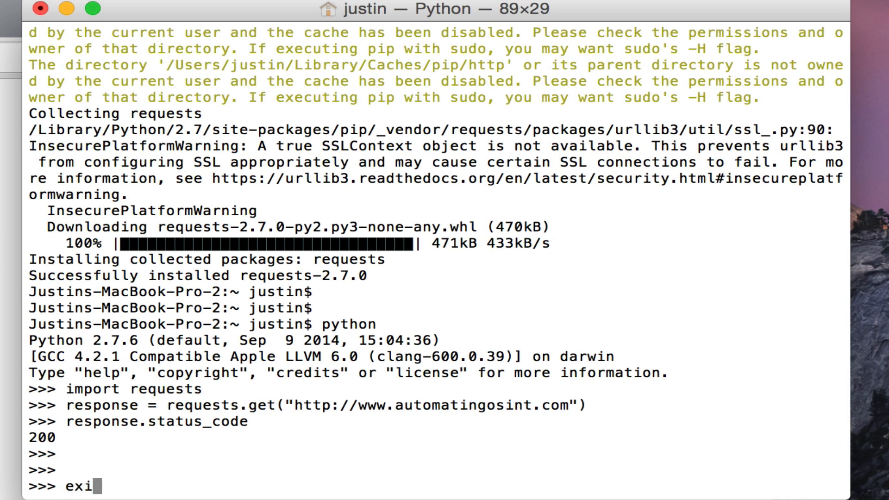
text(t())
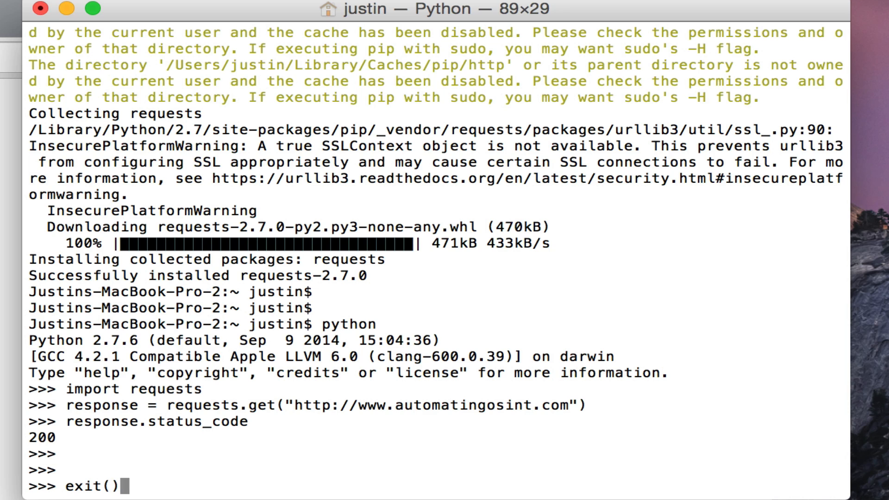